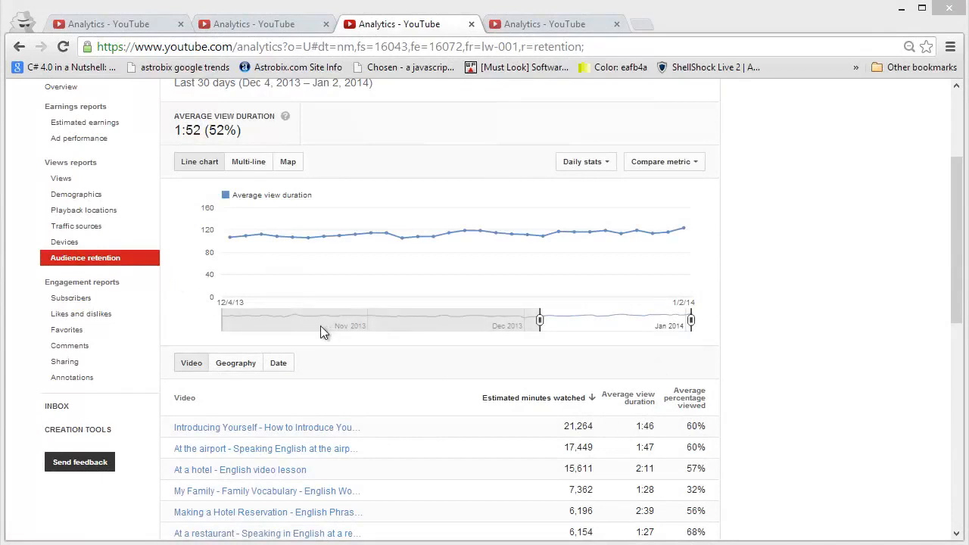
mouse_move(319, 326)
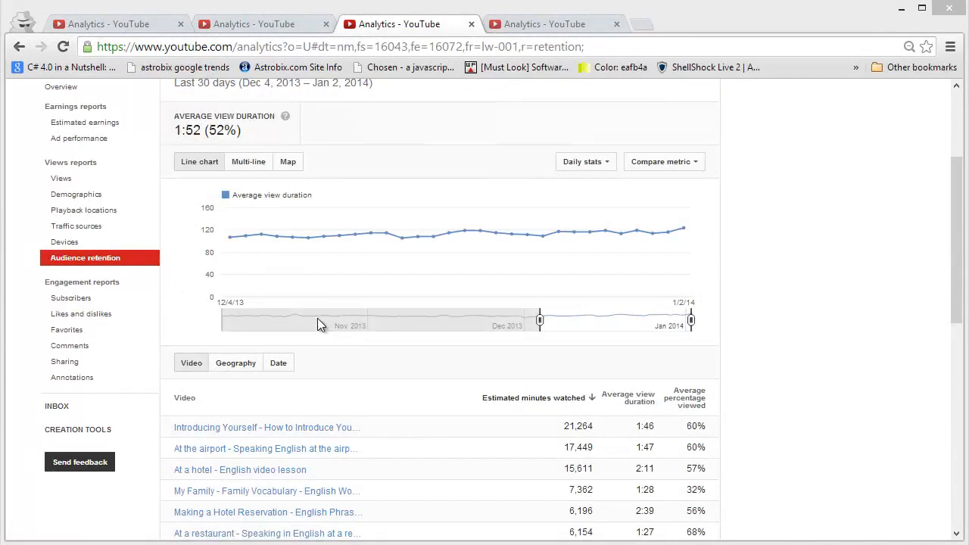
mouse_move(265, 274)
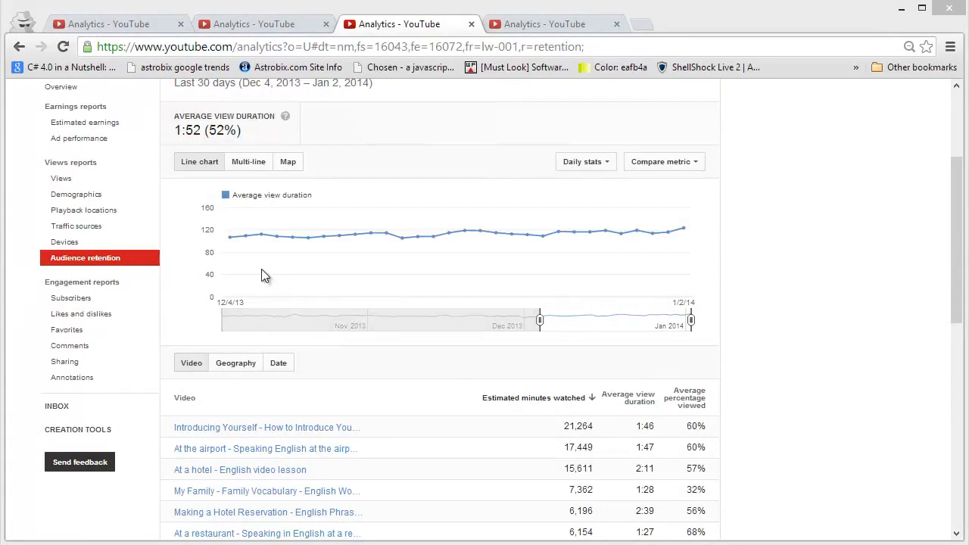
mouse_move(299, 299)
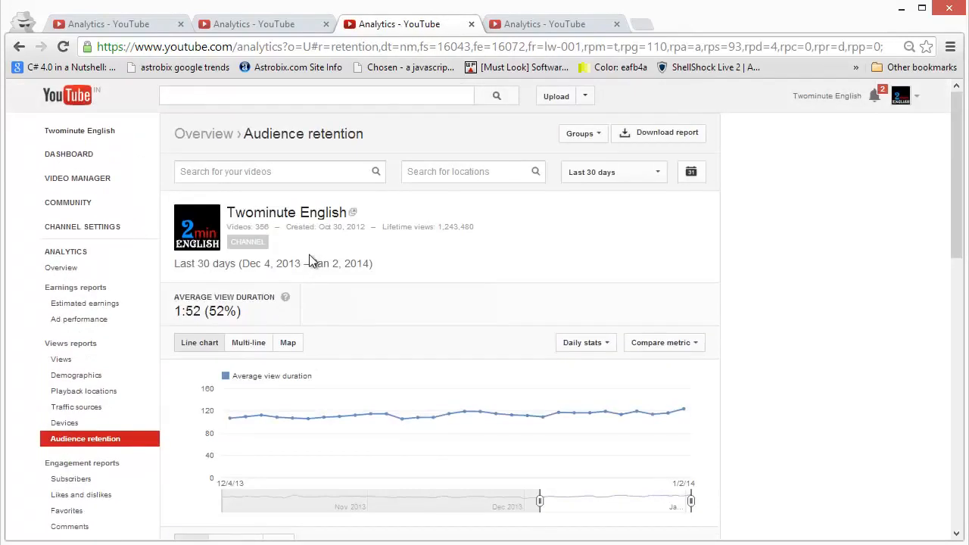
Filter the retention report to the video 'Introducing Yourself - How to Introduce Yourself In English'
scroll(down, 3)
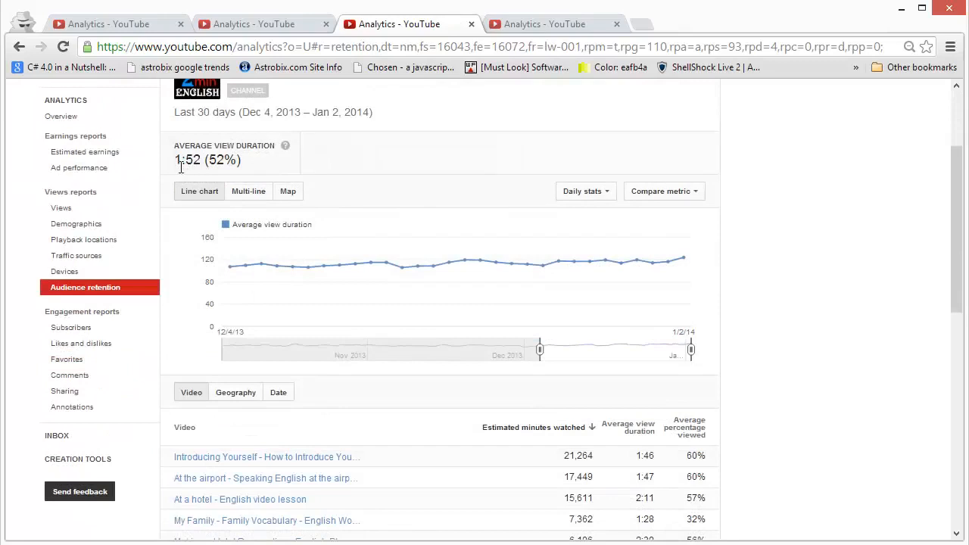
mouse_move(191, 160)
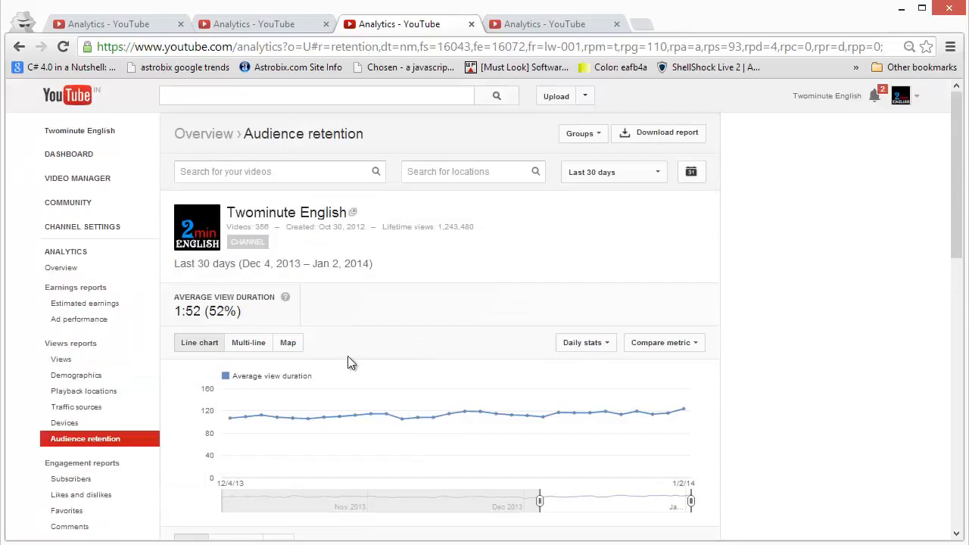
mouse_move(346, 197)
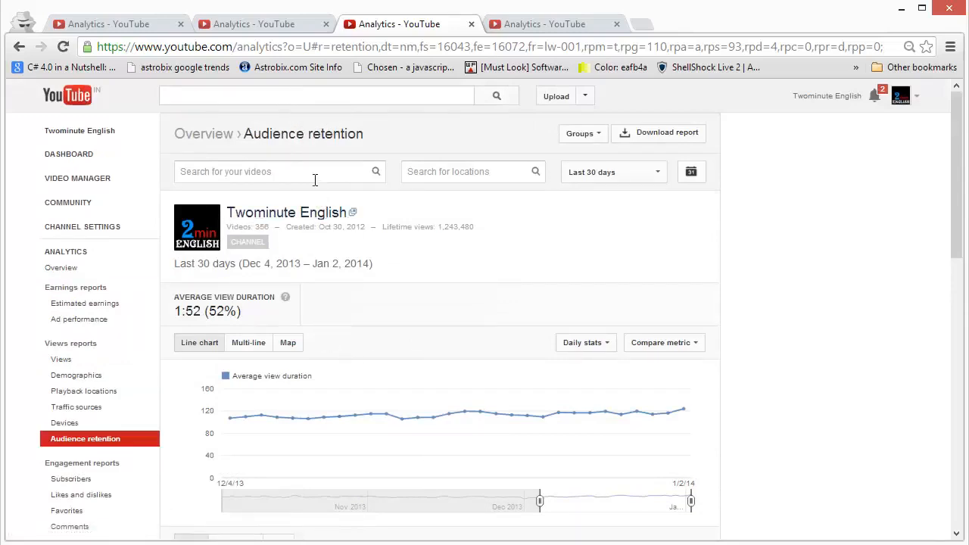
click(273, 171)
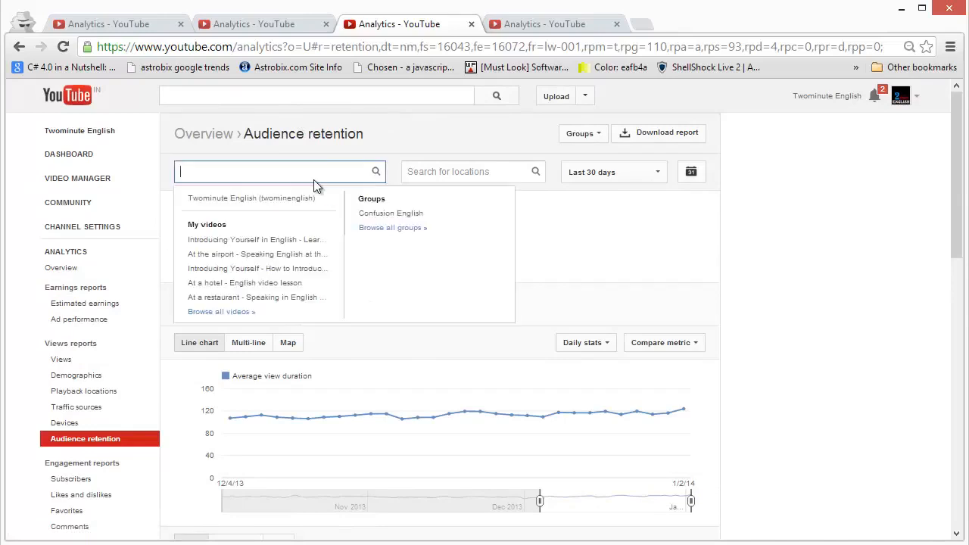
mouse_move(302, 204)
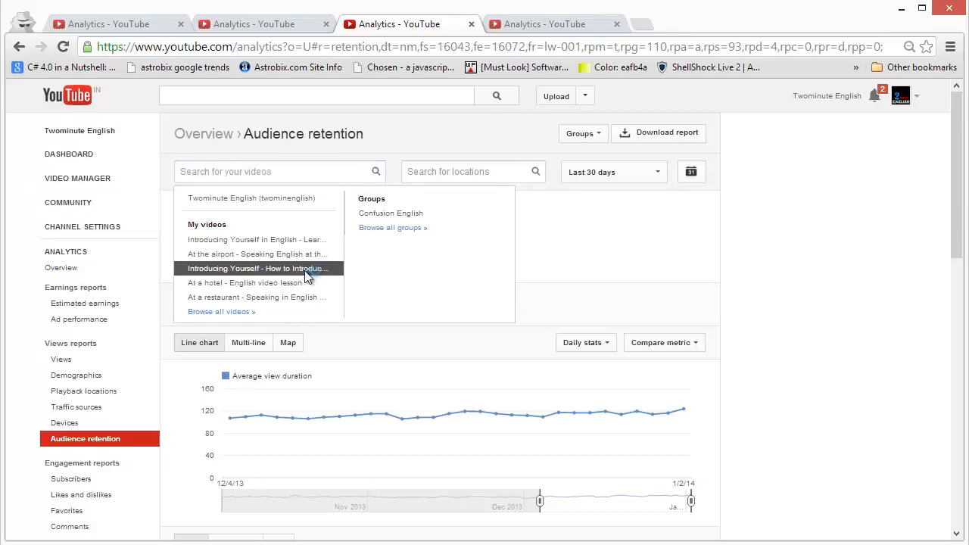
click(257, 267)
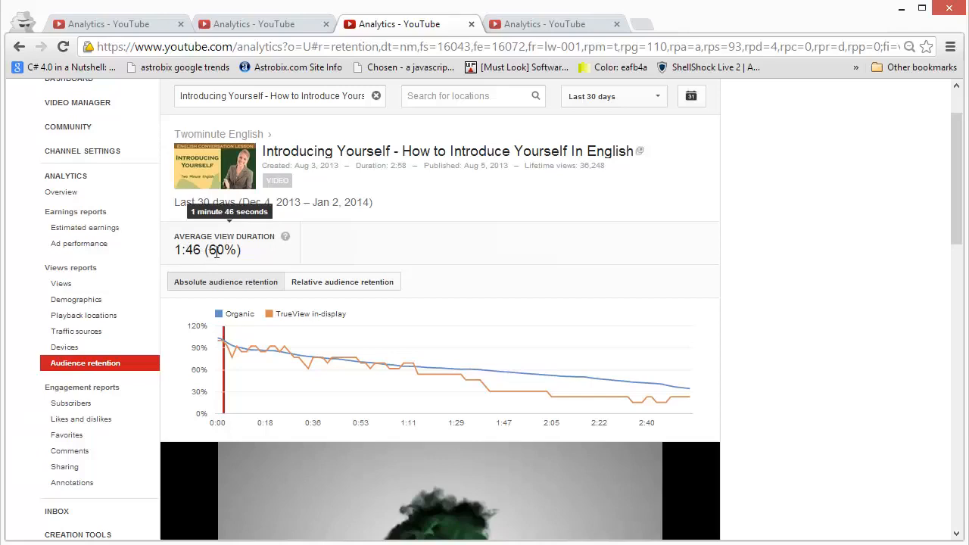
double_click(221, 250)
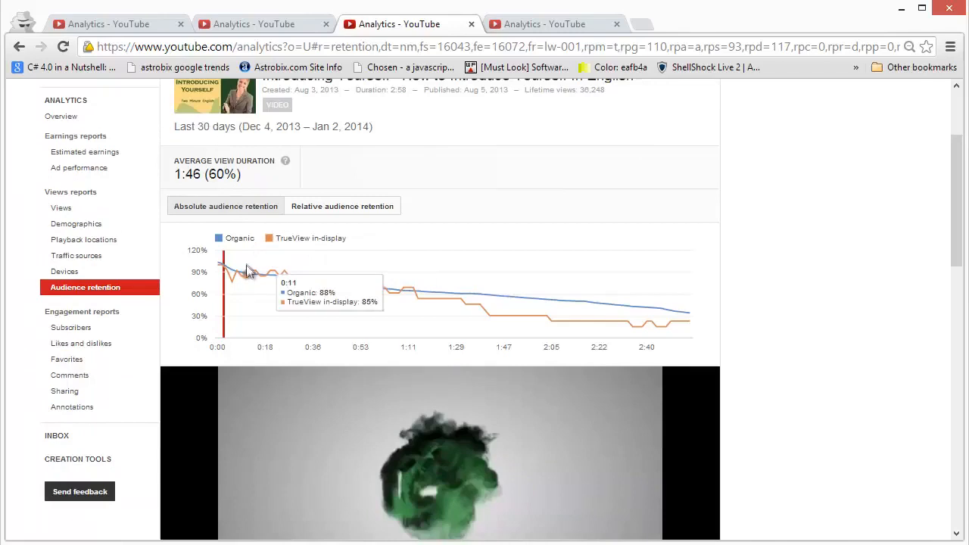
mouse_move(324, 284)
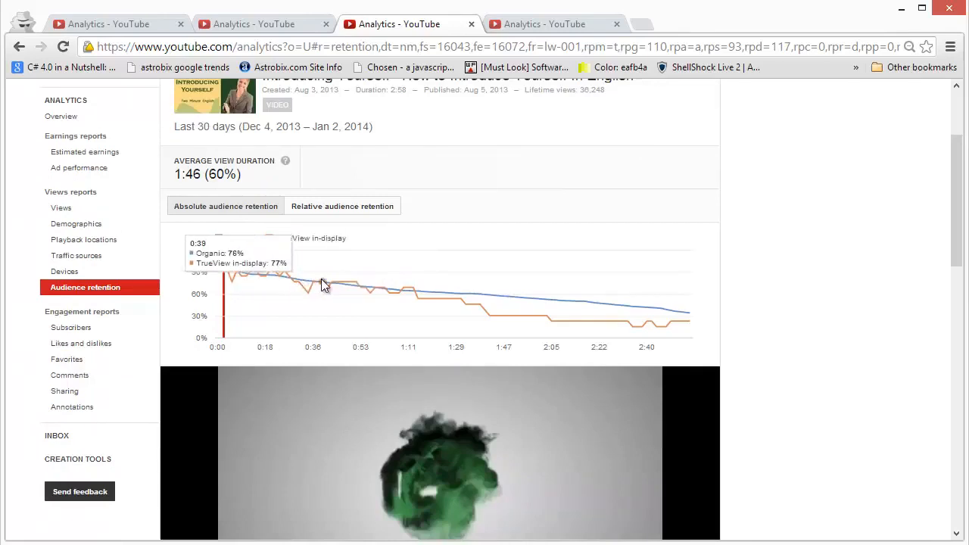
mouse_move(427, 294)
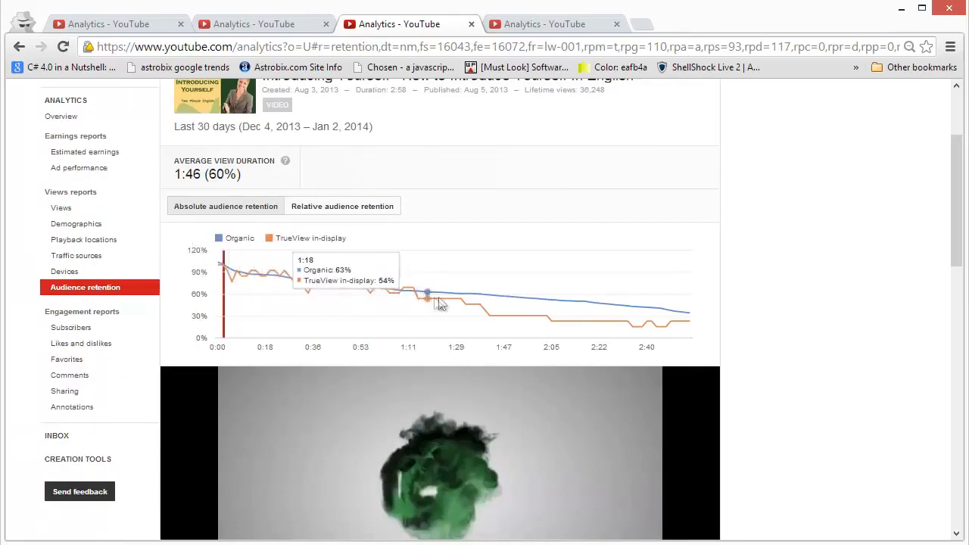
mouse_move(452, 303)
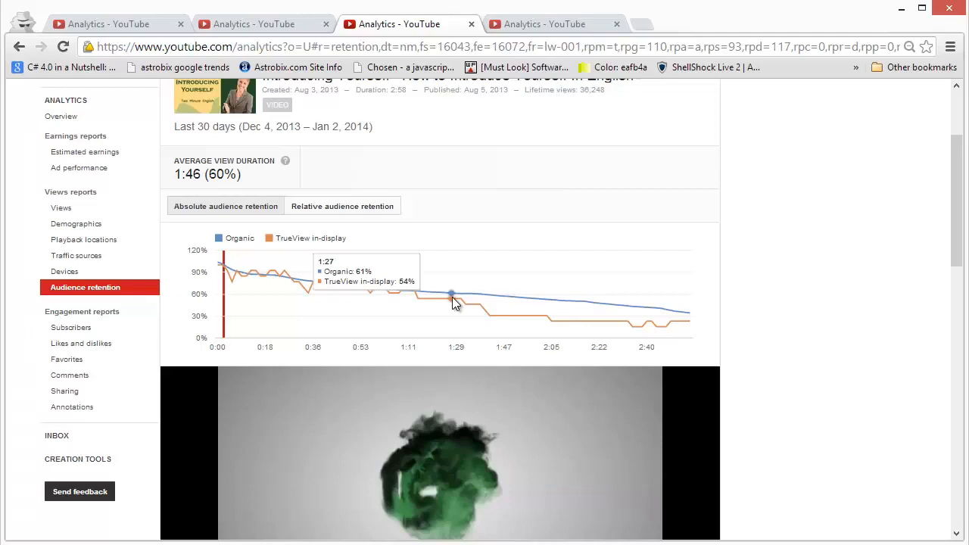
mouse_move(518, 303)
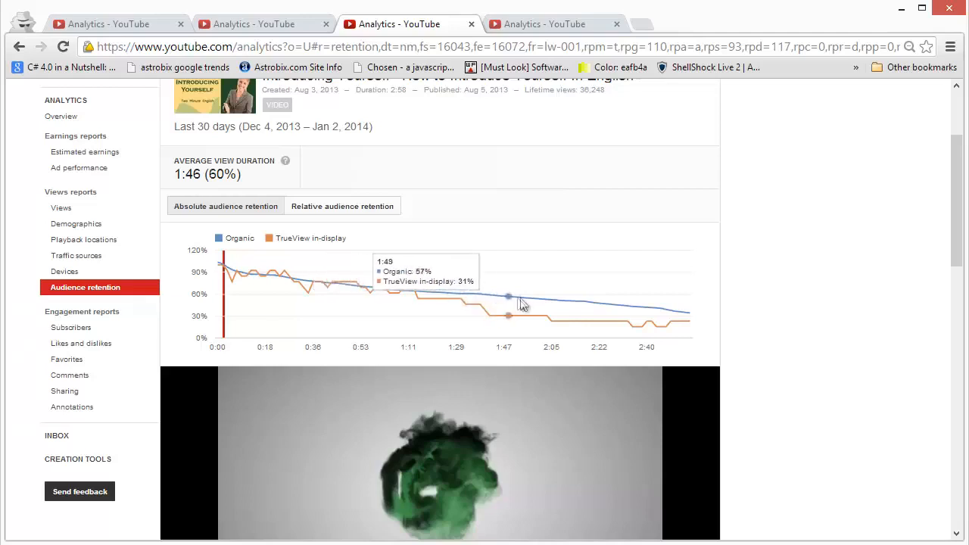
mouse_move(634, 308)
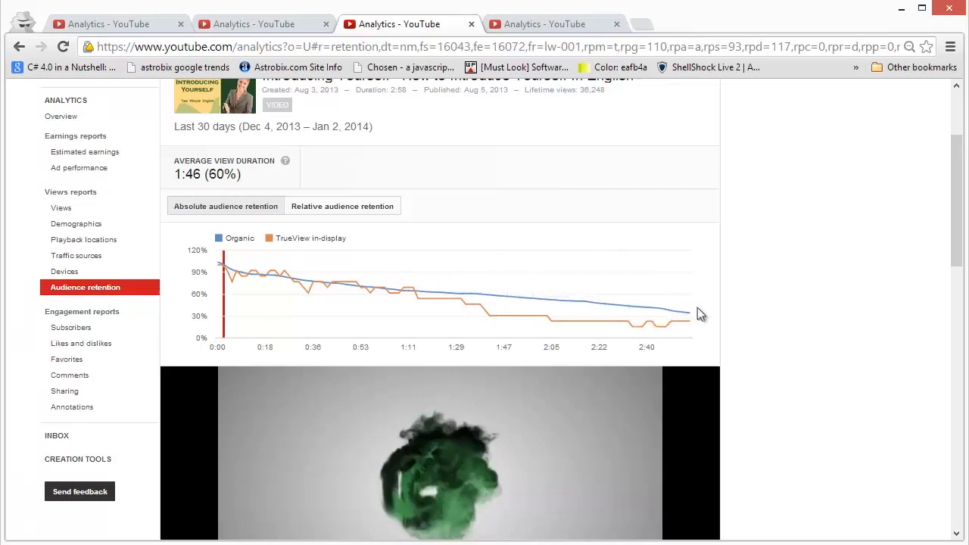
mouse_move(240, 273)
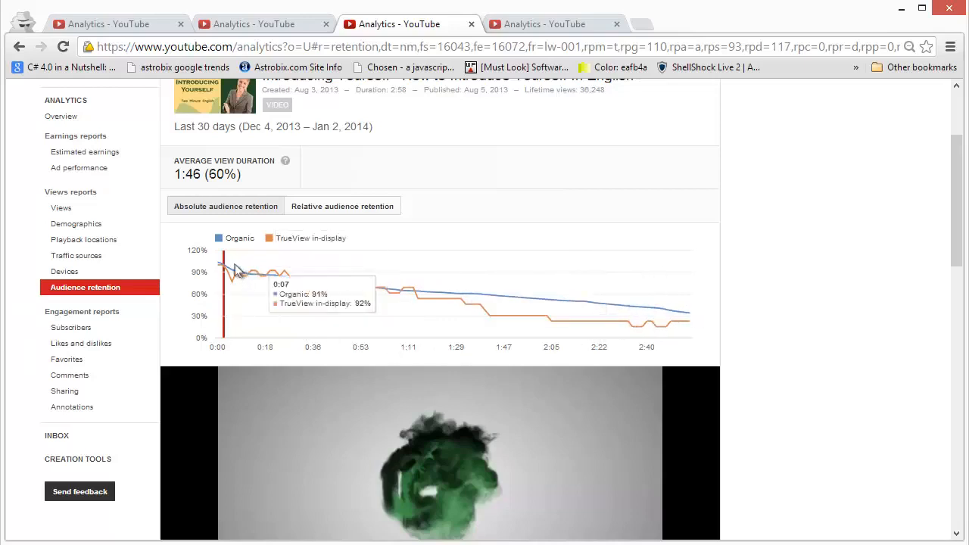
mouse_move(336, 290)
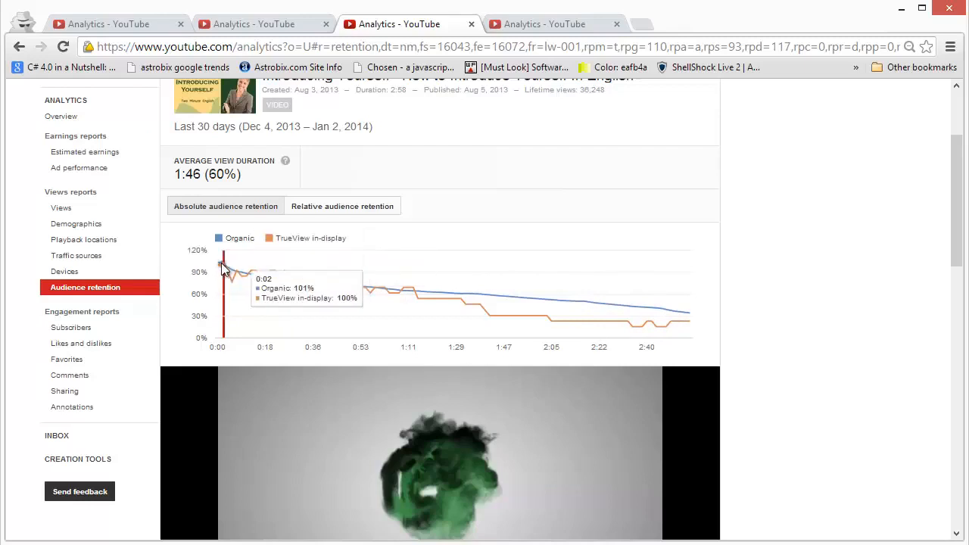
mouse_move(251, 273)
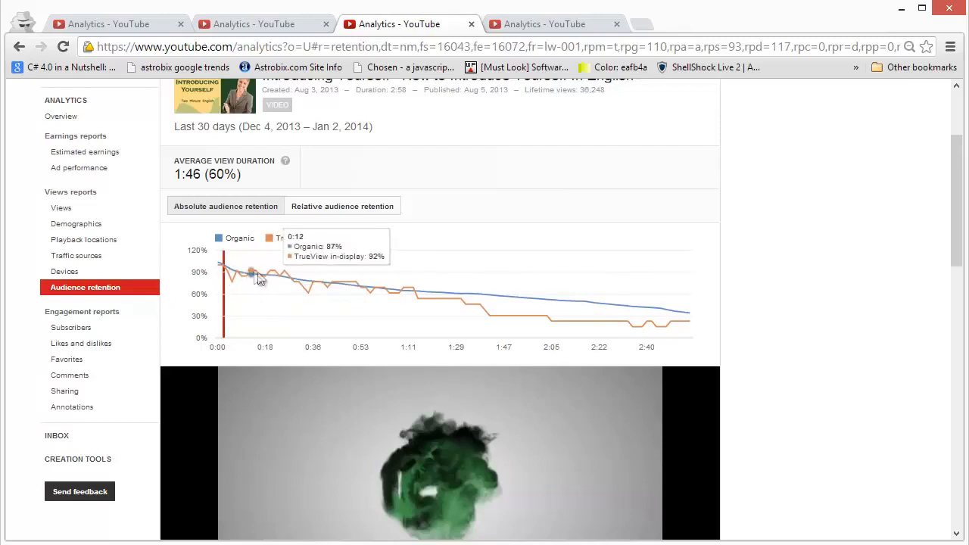
mouse_move(386, 287)
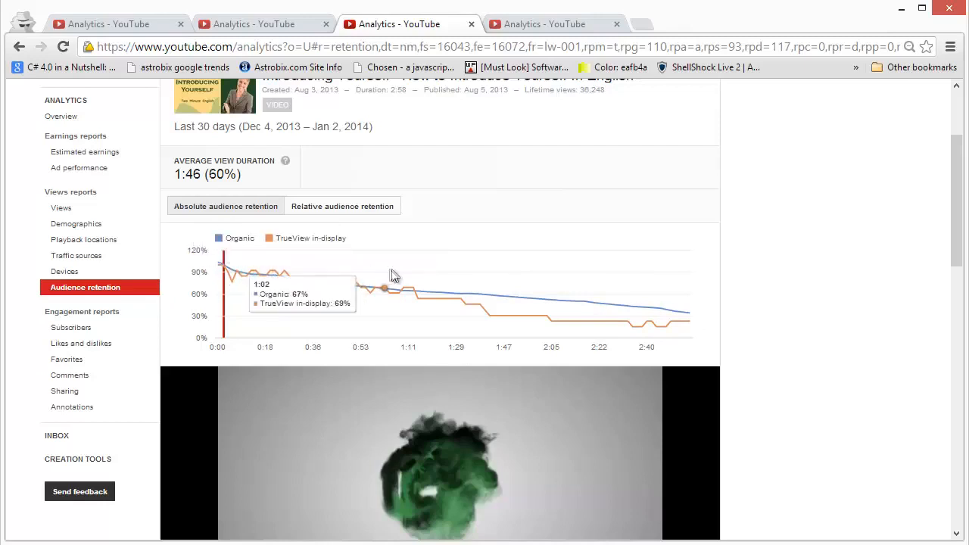
mouse_move(502, 295)
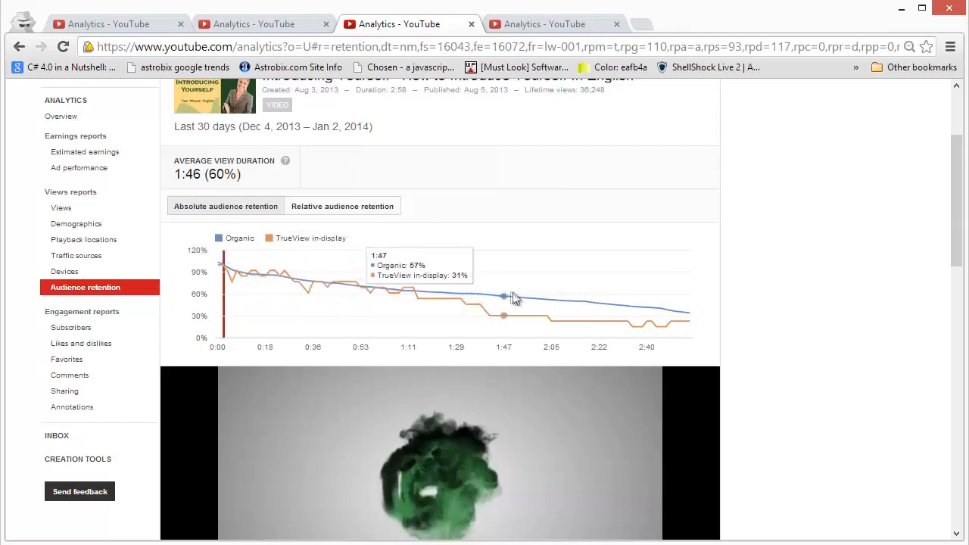
mouse_move(628, 306)
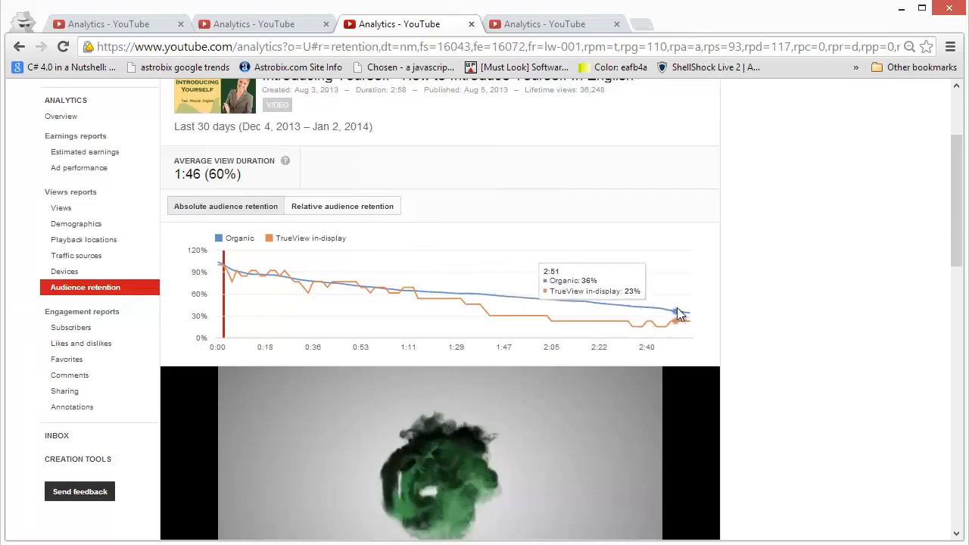
mouse_move(693, 317)
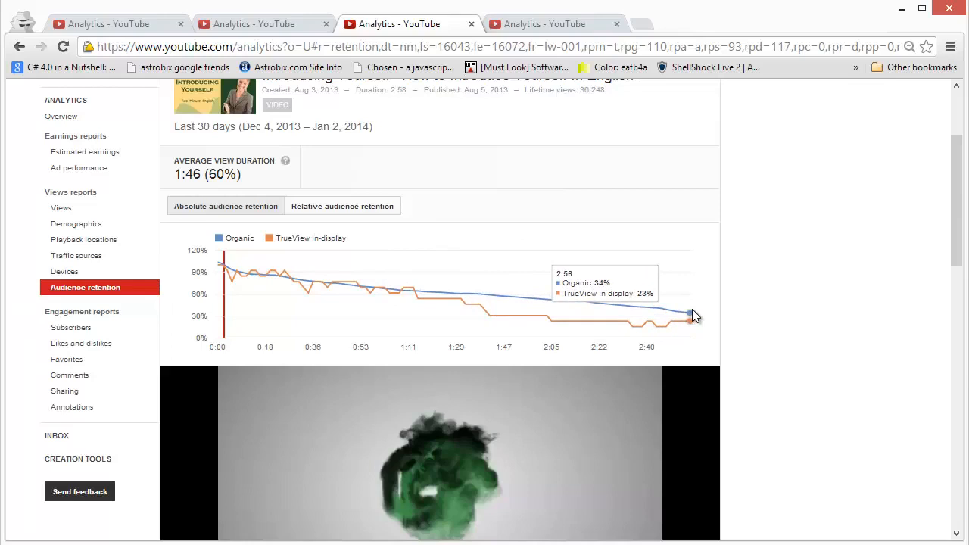
mouse_move(687, 316)
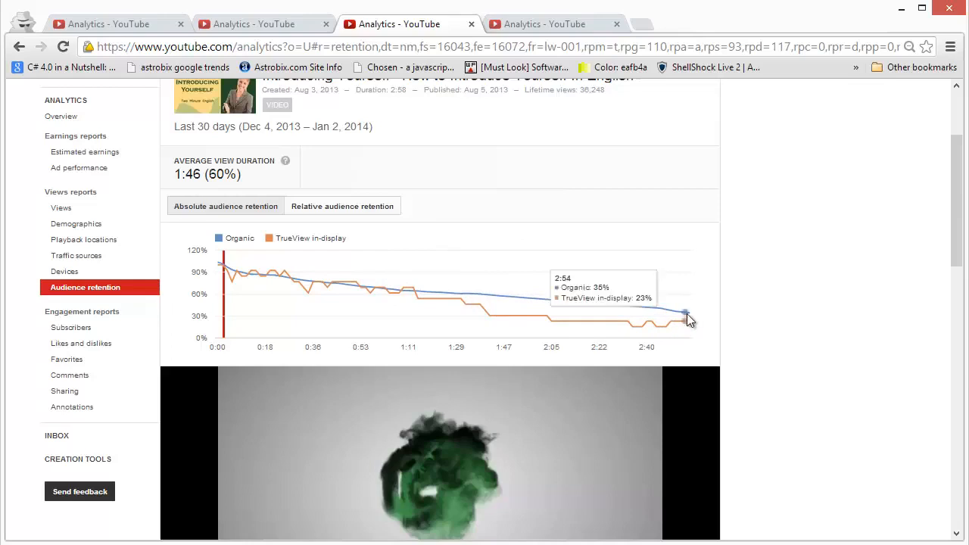
mouse_move(241, 275)
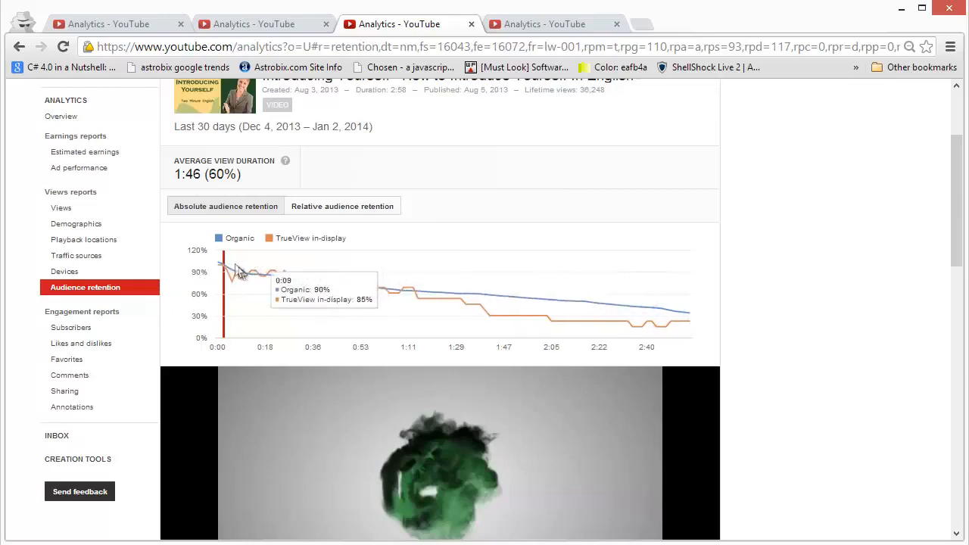
mouse_move(264, 287)
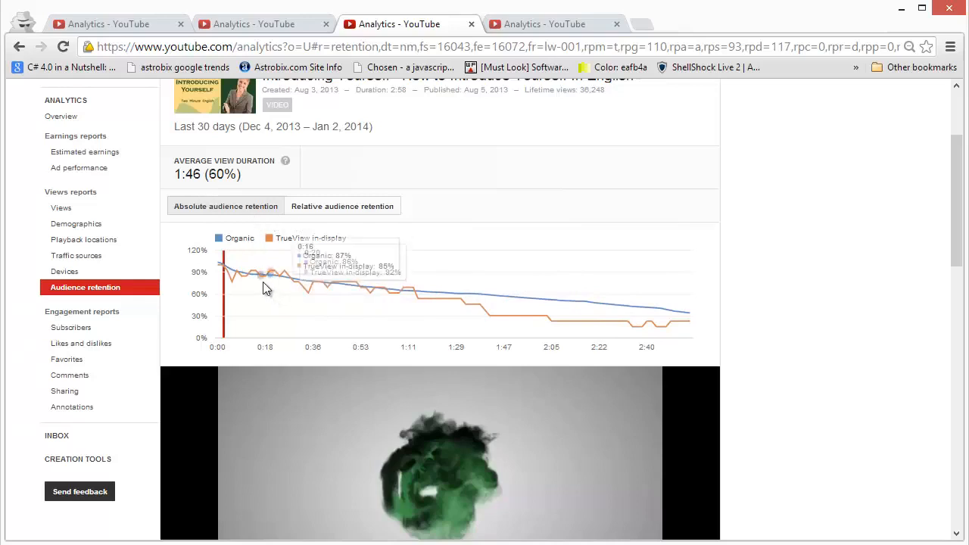
mouse_move(285, 285)
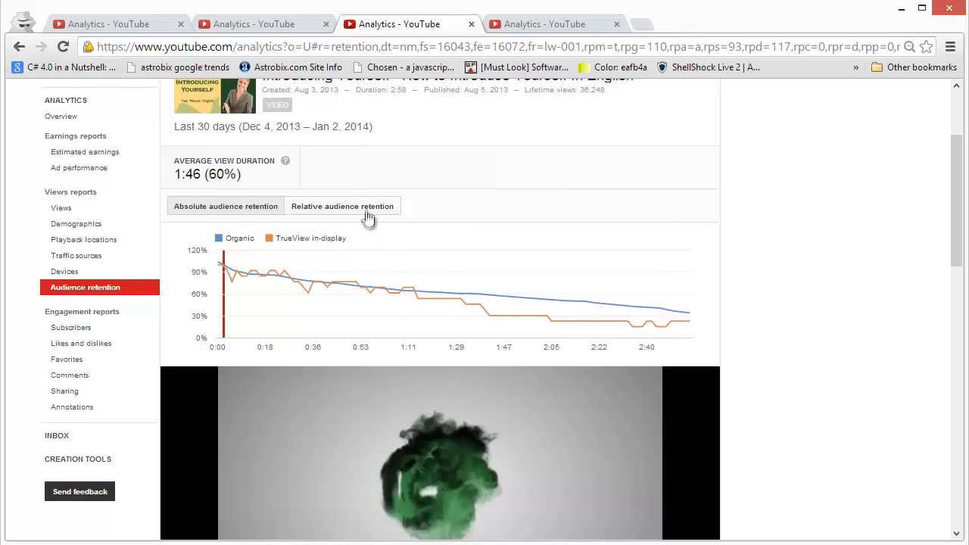
mouse_move(297, 212)
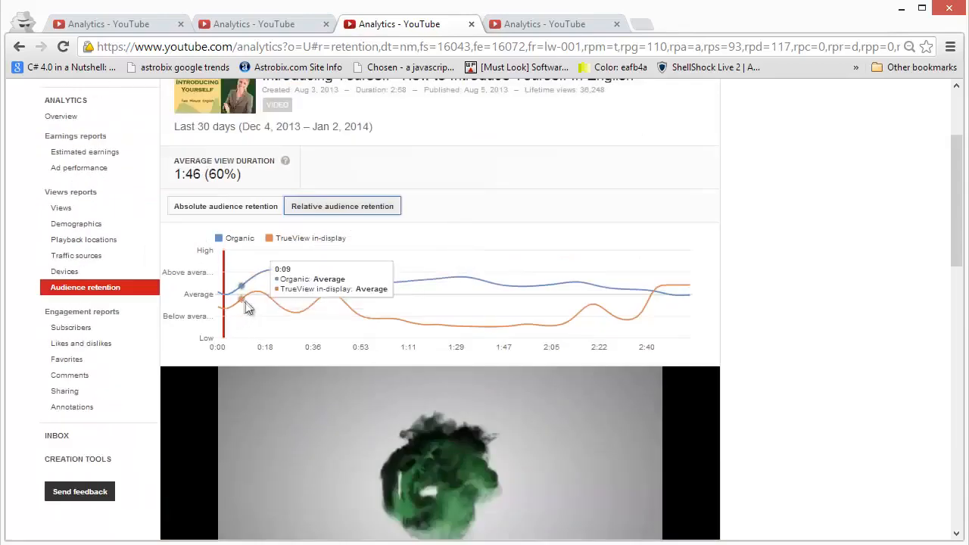
mouse_move(378, 284)
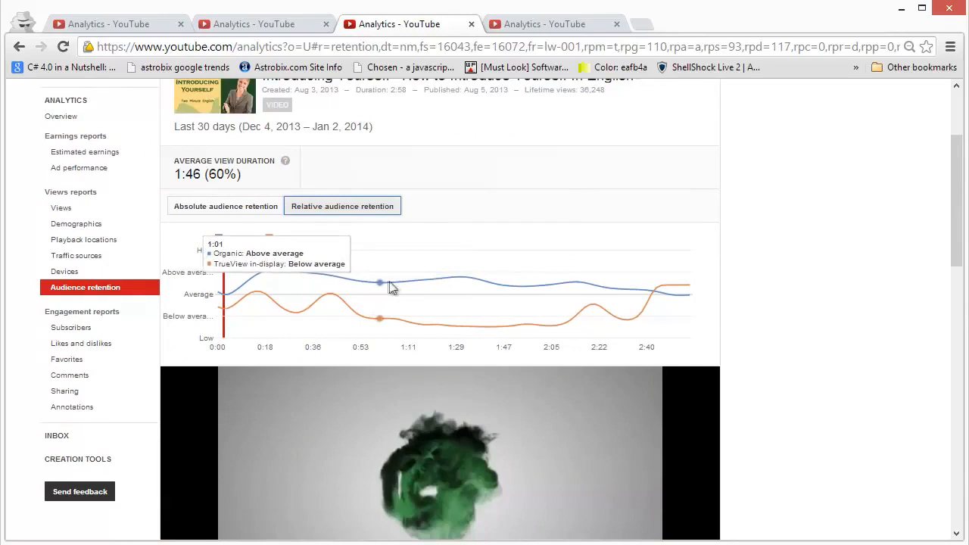
mouse_move(494, 283)
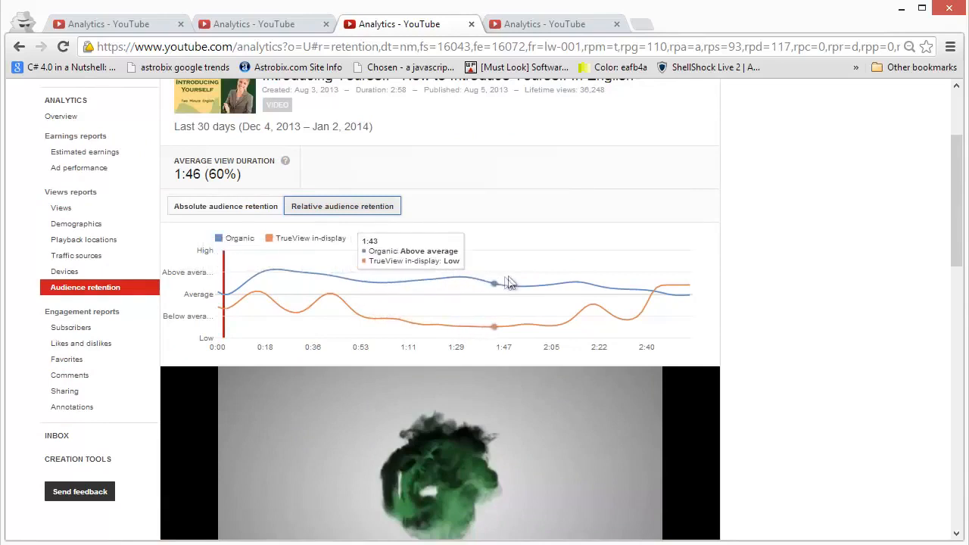
mouse_move(608, 288)
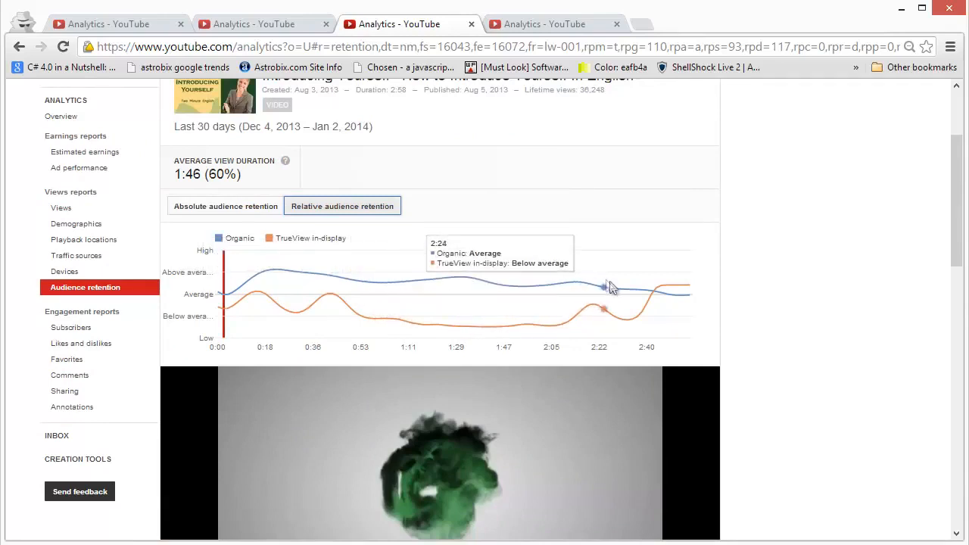
mouse_move(681, 296)
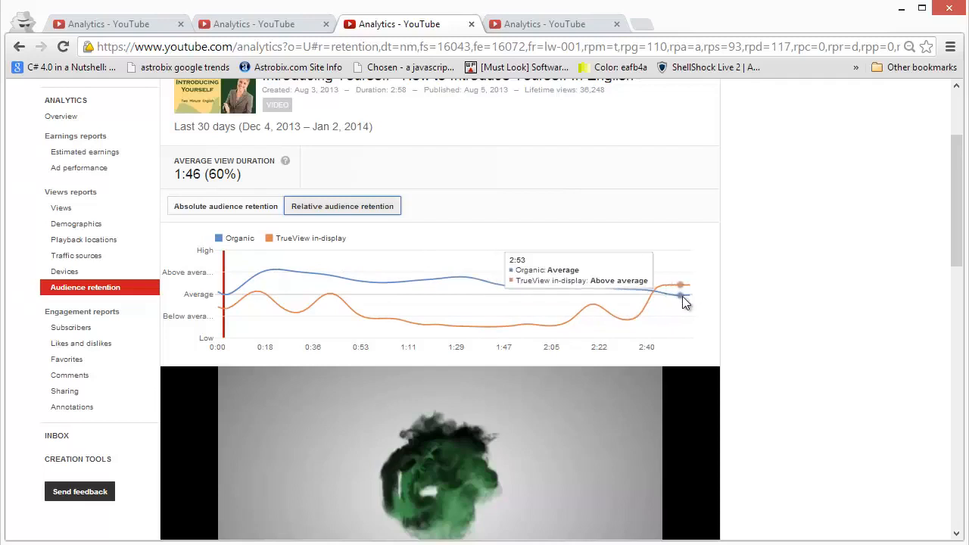
mouse_move(622, 302)
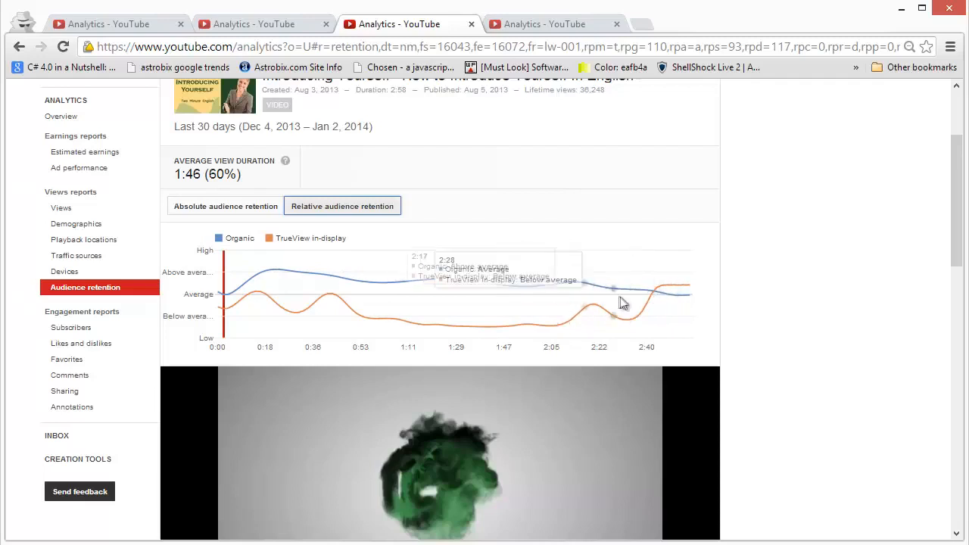
mouse_move(409, 287)
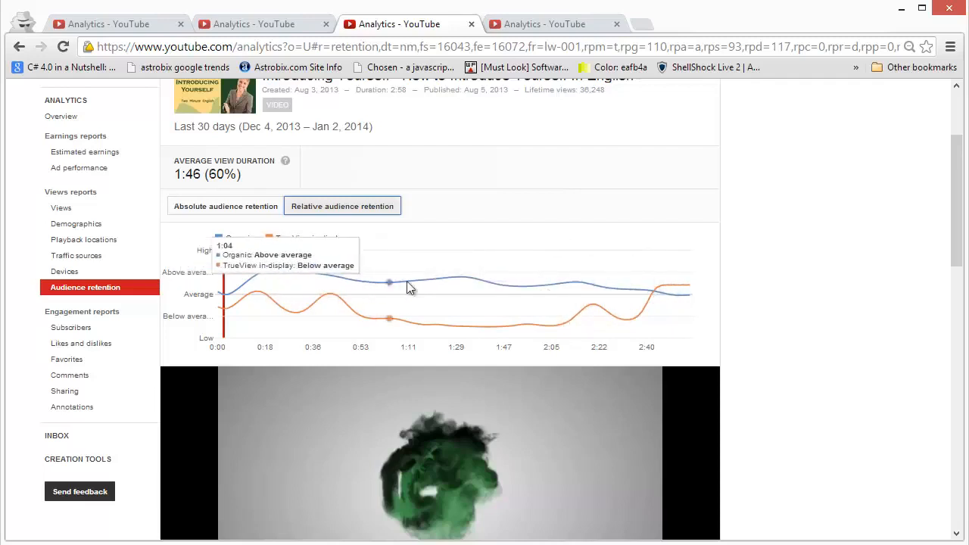
mouse_move(606, 286)
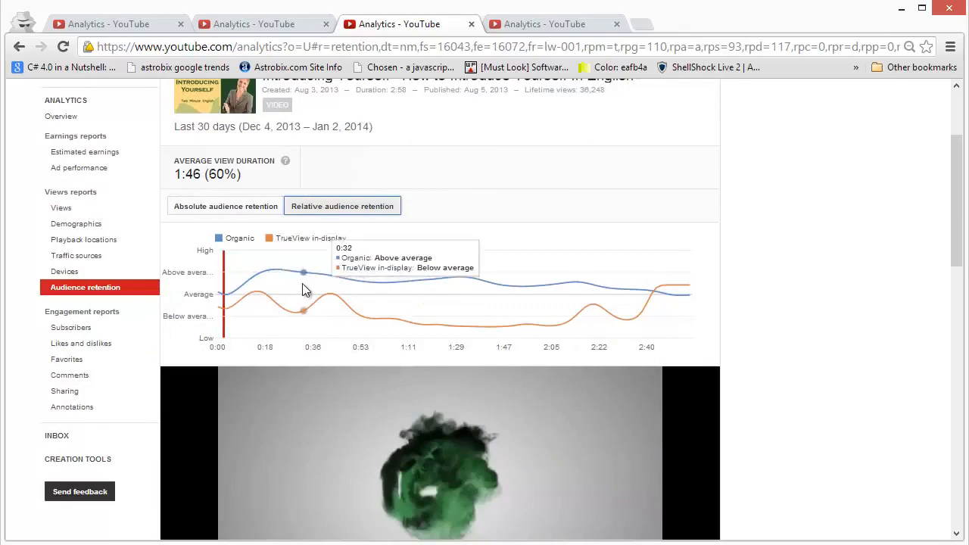
mouse_move(388, 290)
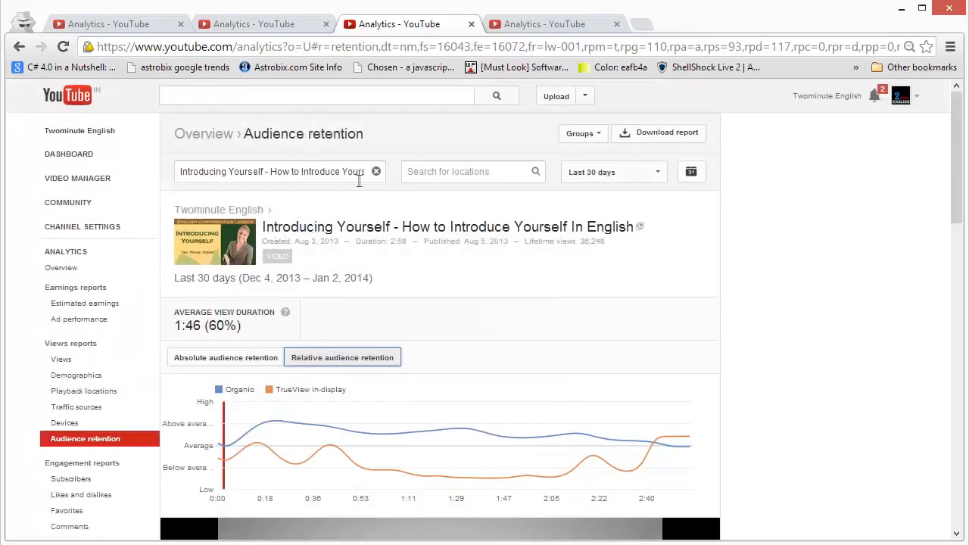
Clear the video filter so retention covers the whole channel and reach the Geography table
click(375, 171)
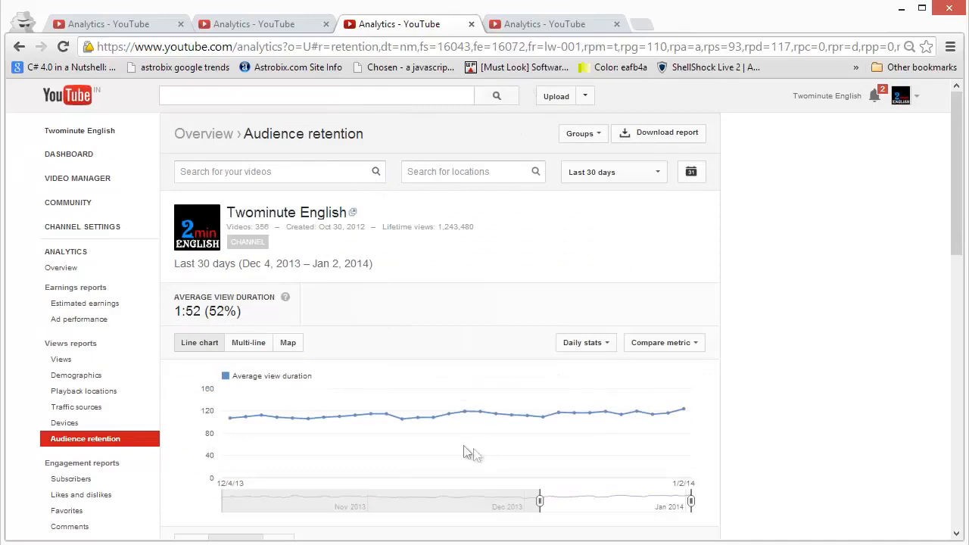
scroll(down, 3)
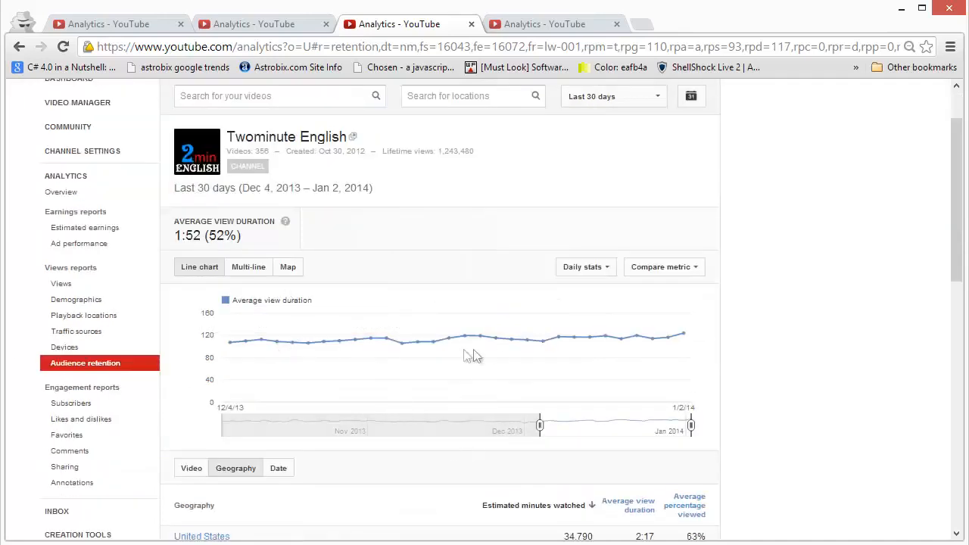
scroll(down, 3)
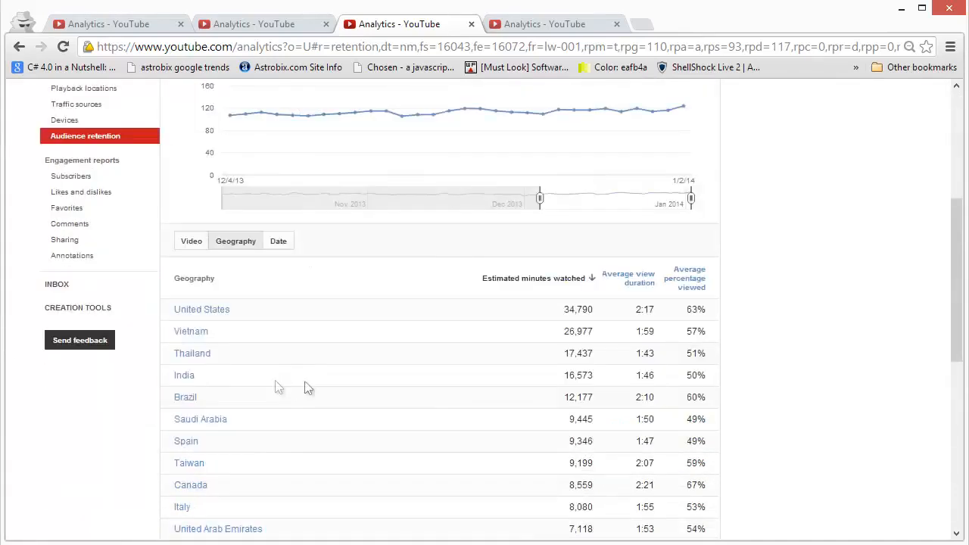
mouse_move(271, 341)
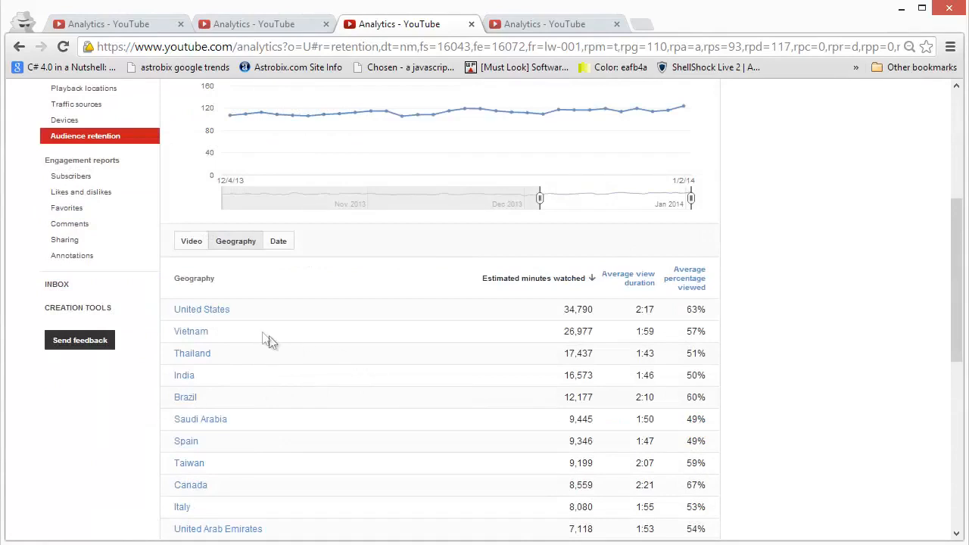
scroll(down, 3)
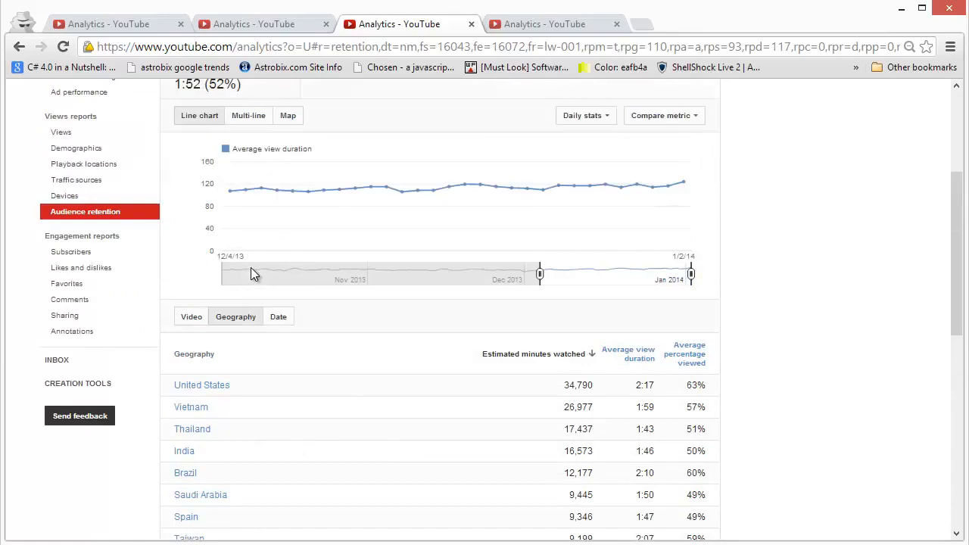
scroll(down, 3)
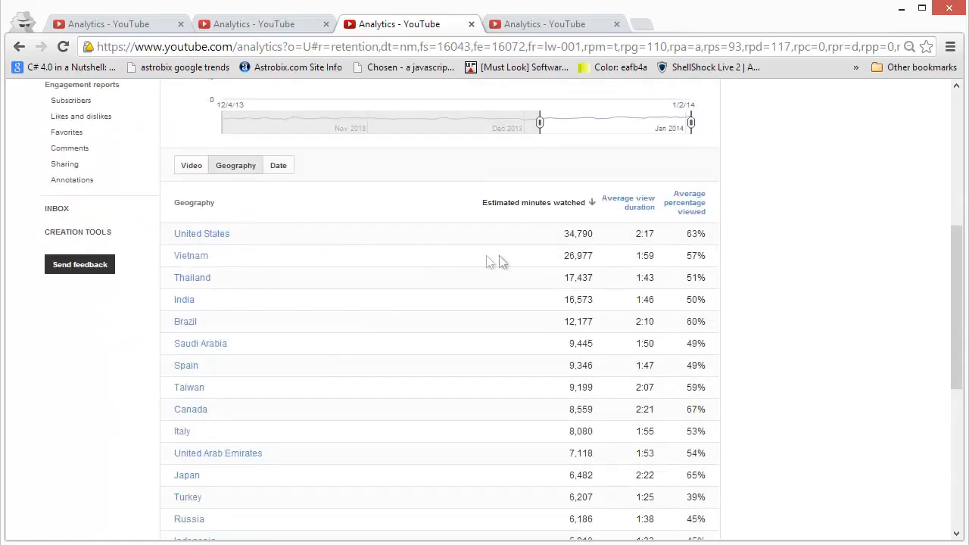
mouse_move(645, 233)
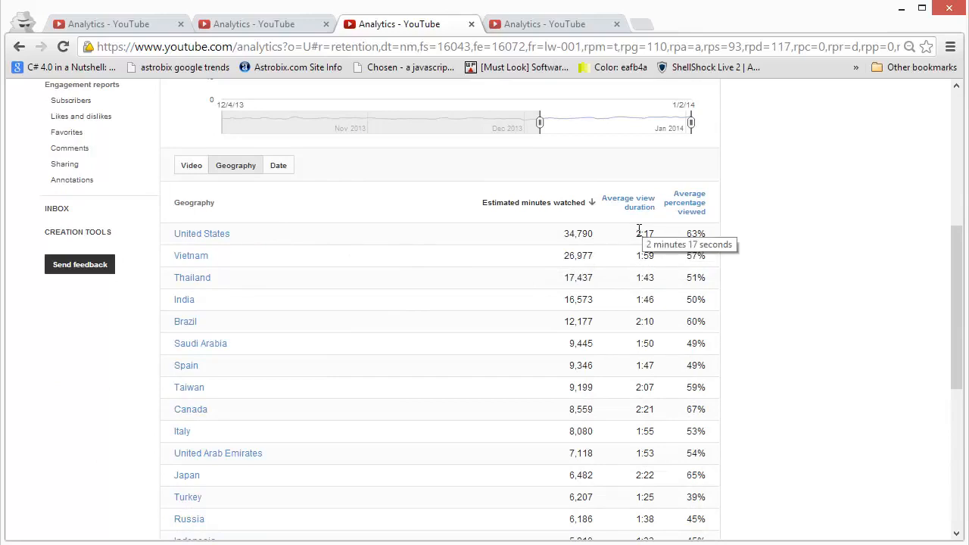
mouse_move(660, 241)
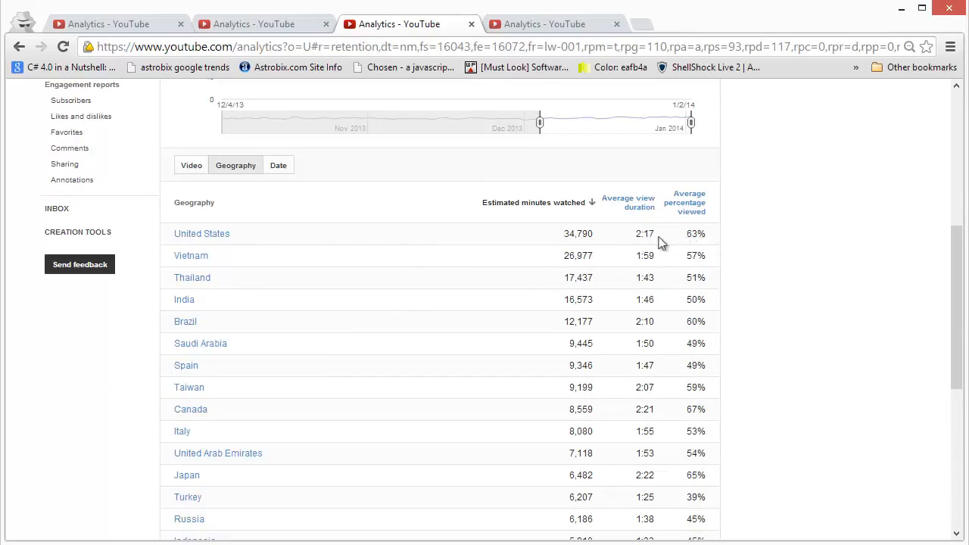
double_click(695, 233)
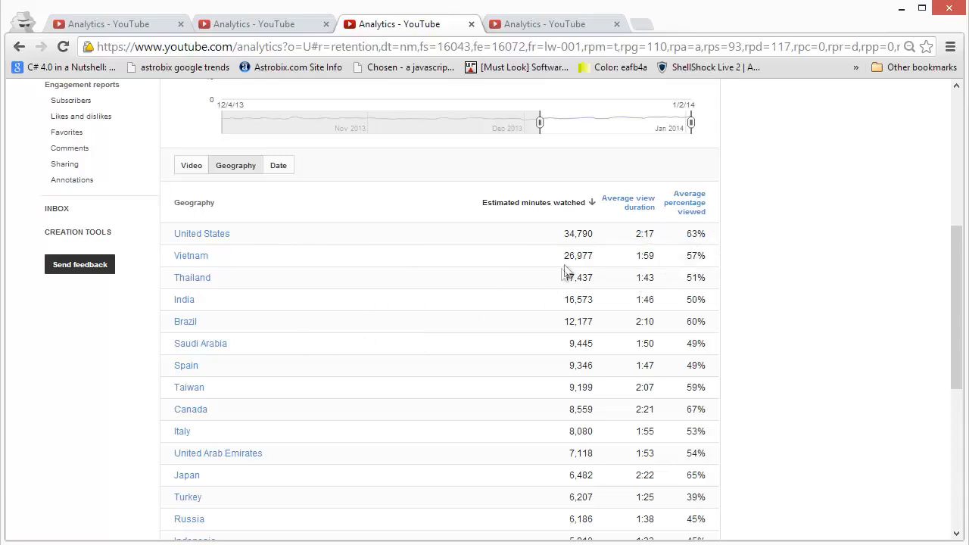
scroll(down, 3)
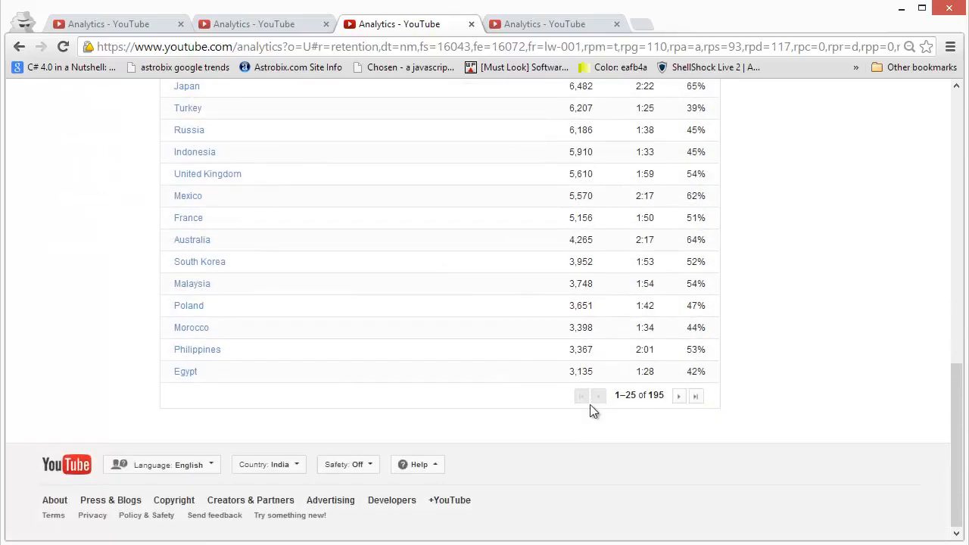
mouse_move(691, 430)
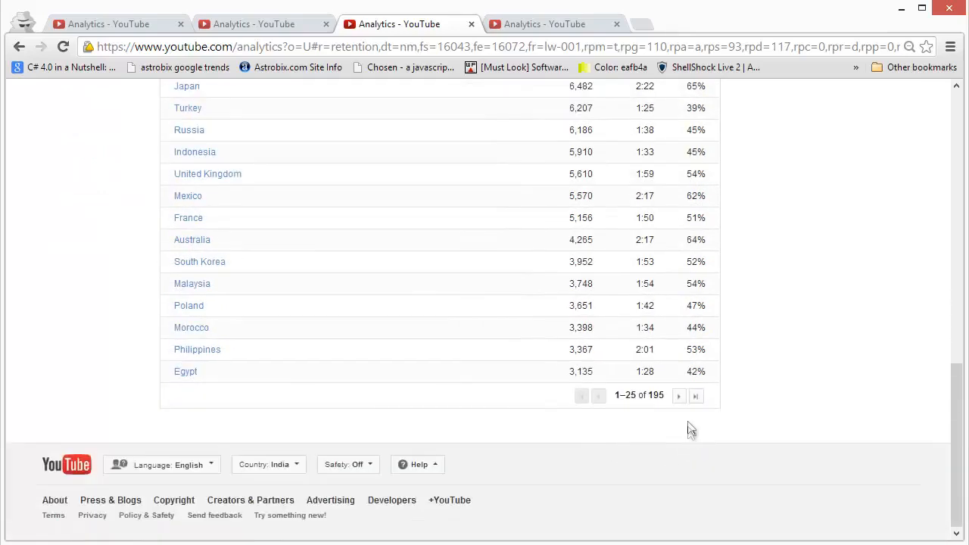
View the second page of countries, then break the retention report down by video
click(678, 395)
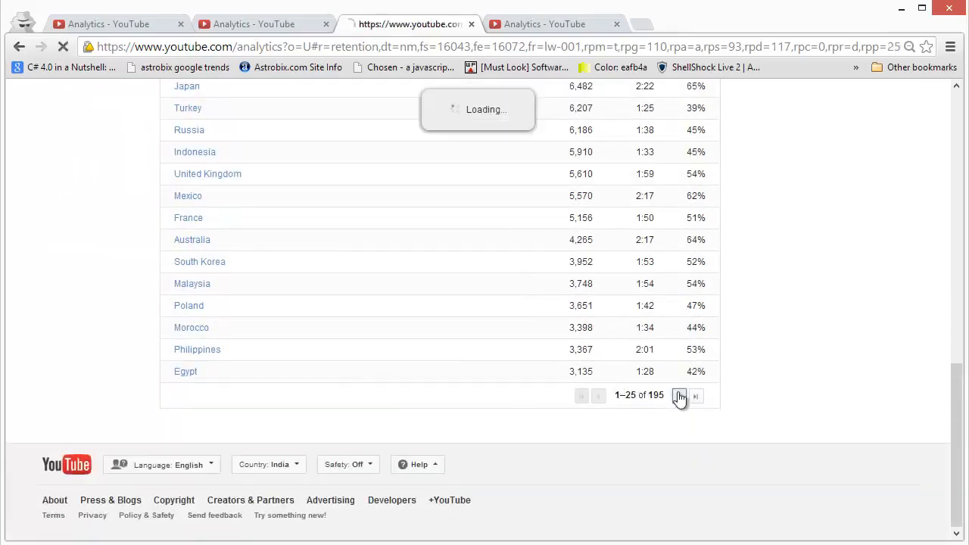
click(678, 395)
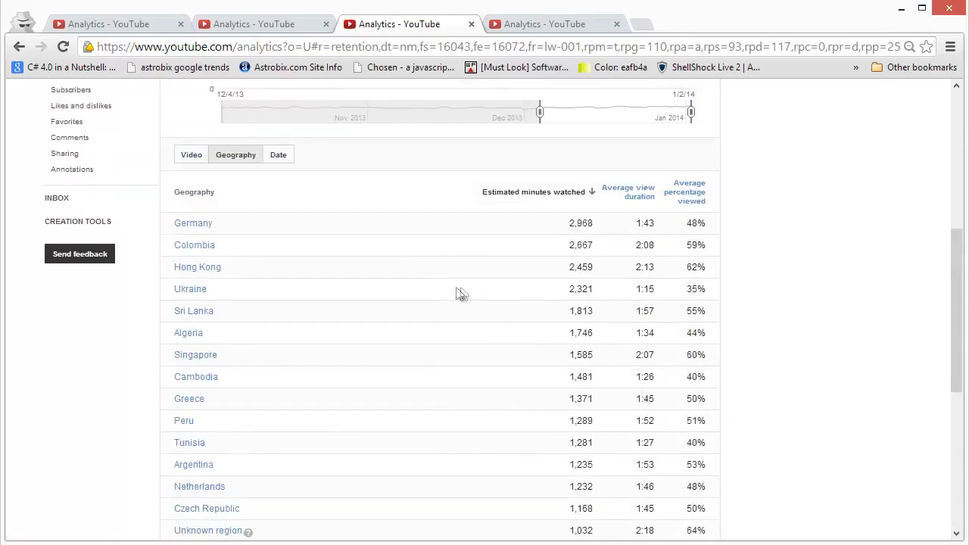
click(191, 154)
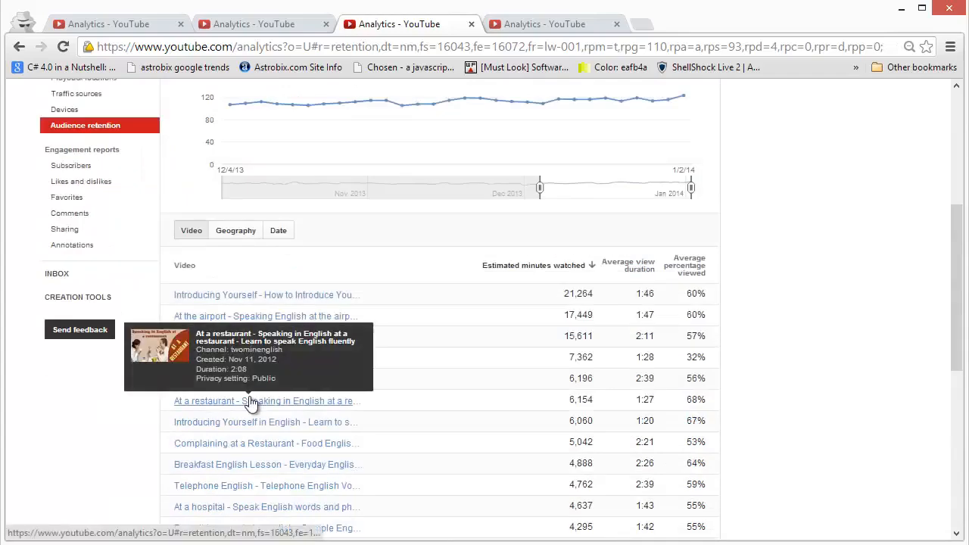
scroll(down, 3)
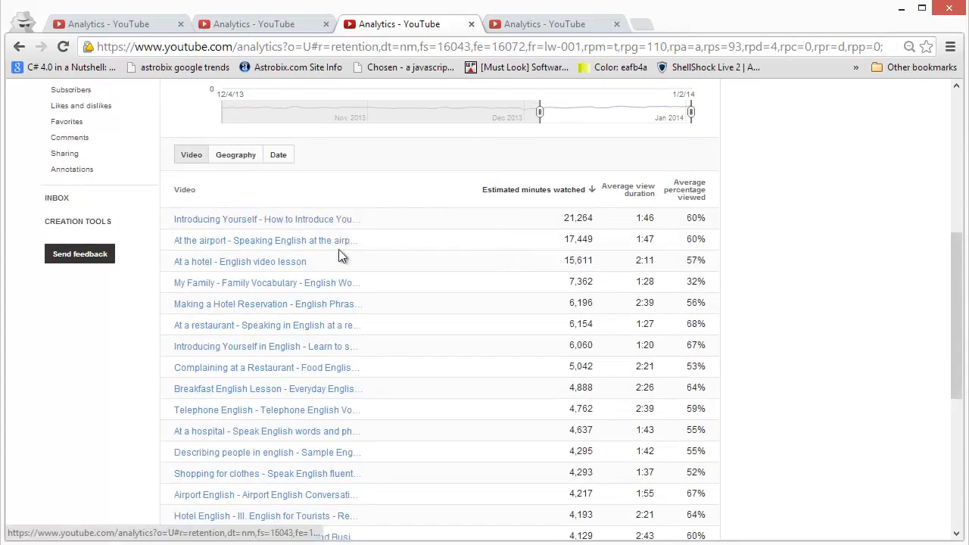
mouse_move(645, 218)
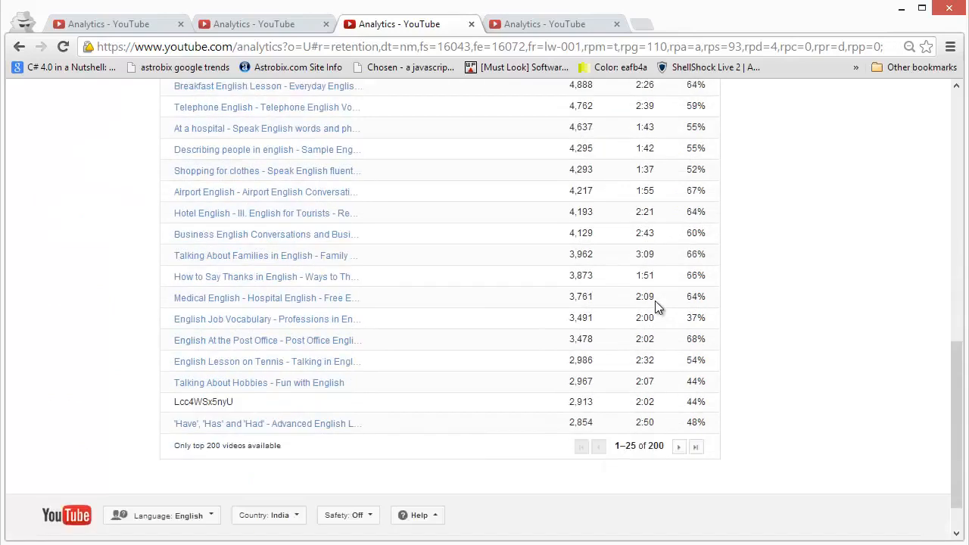
scroll(up, 3)
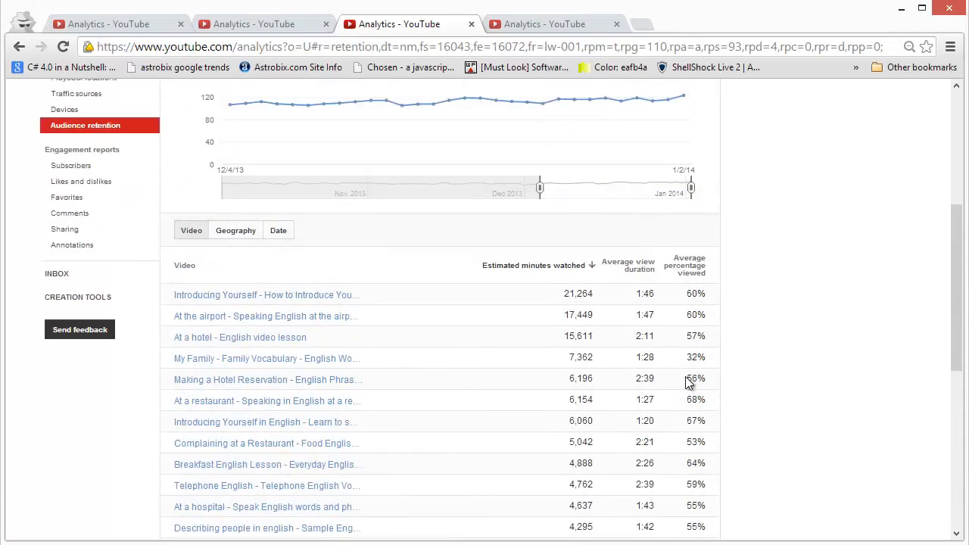
scroll(down, 3)
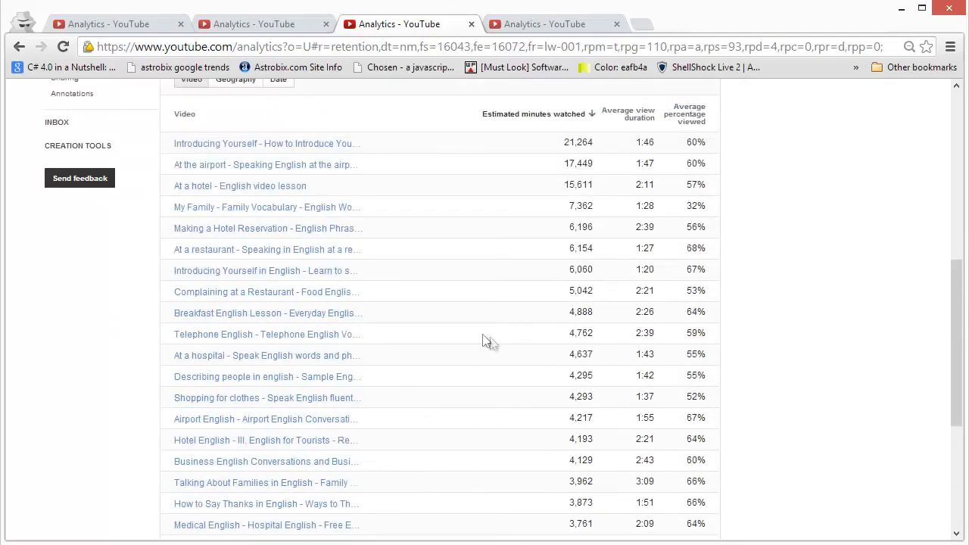
mouse_move(357, 342)
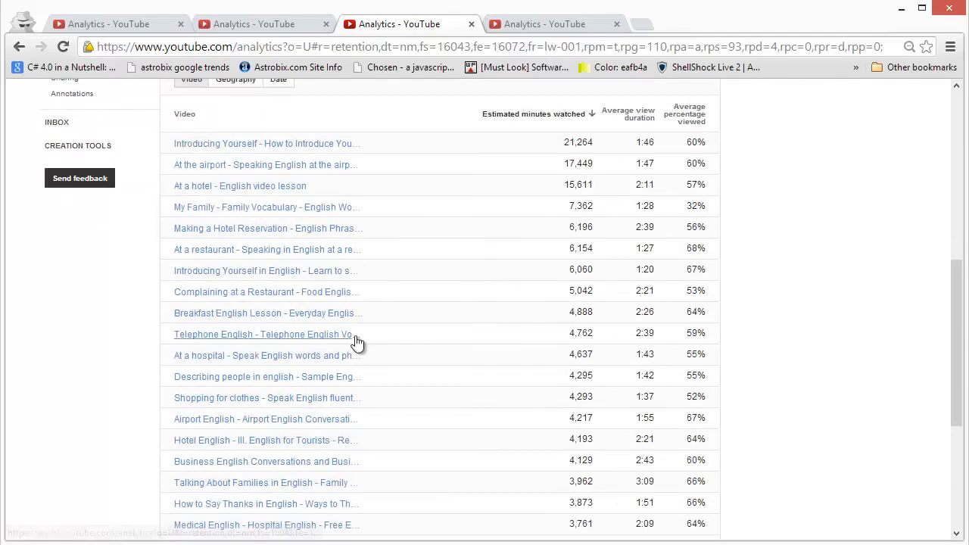
mouse_move(400, 334)
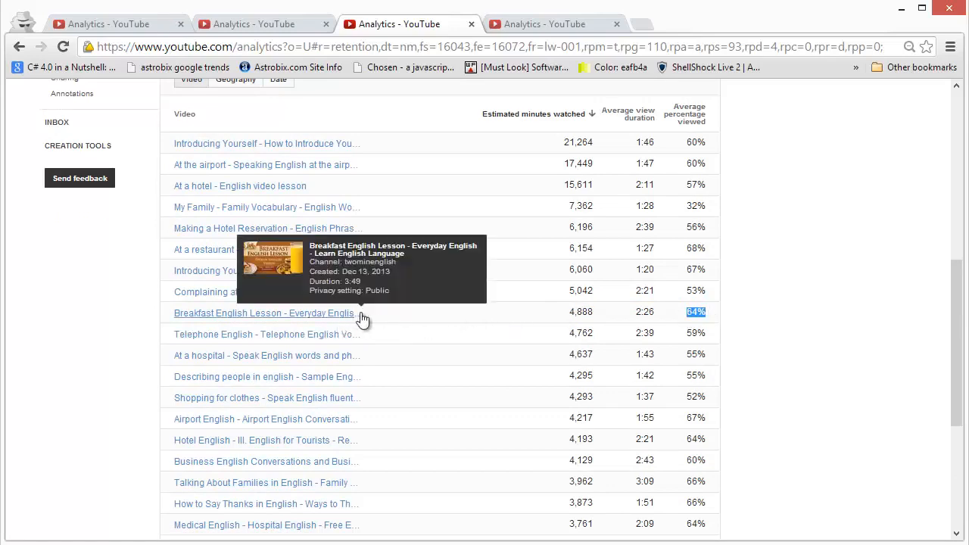
mouse_move(340, 316)
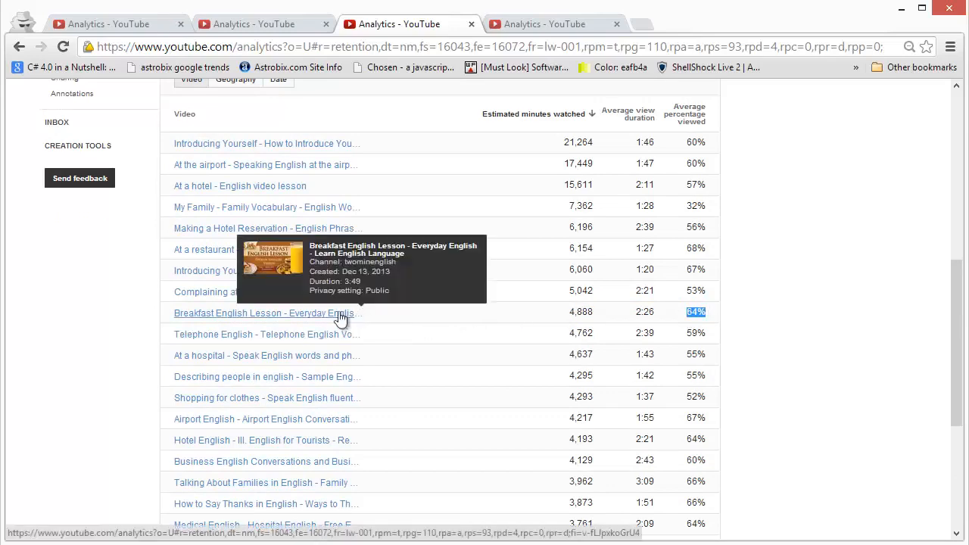
mouse_move(427, 240)
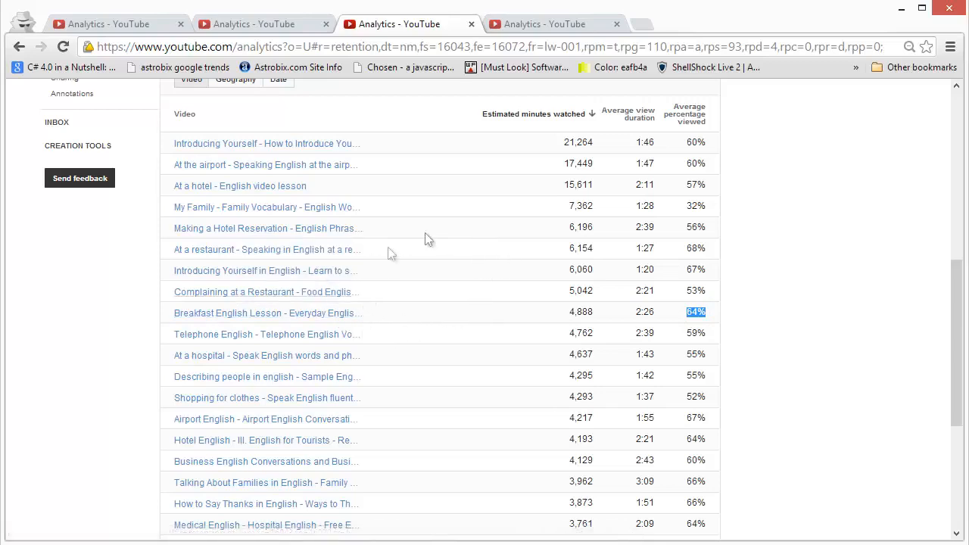